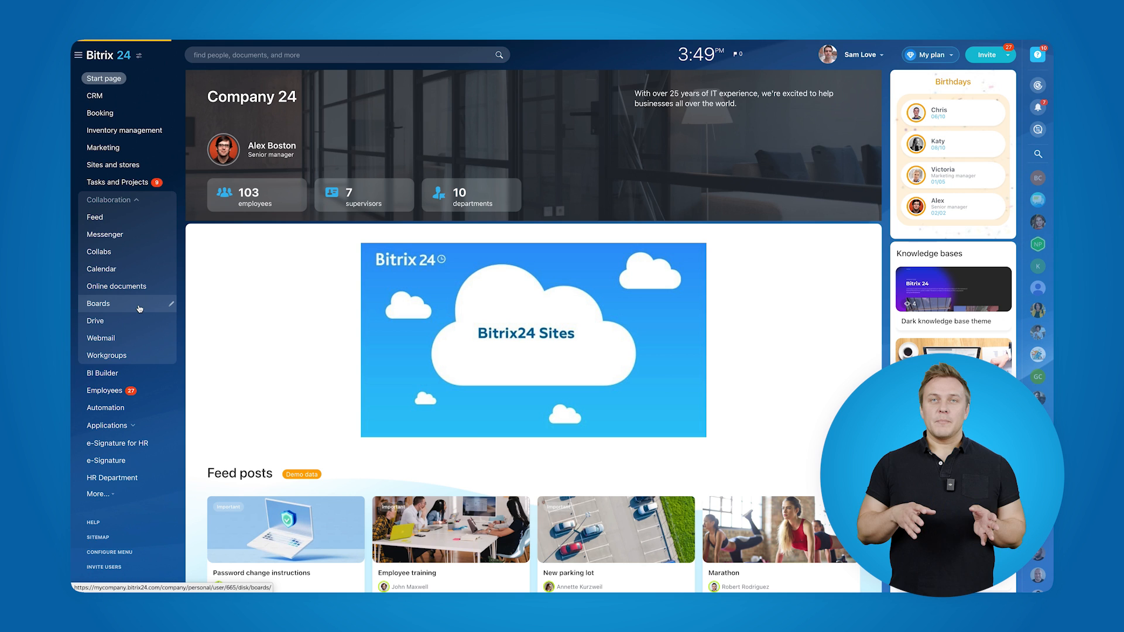
# Step: Open Boards under Collaboration to see the empty boards list
pyautogui.click(98, 303)
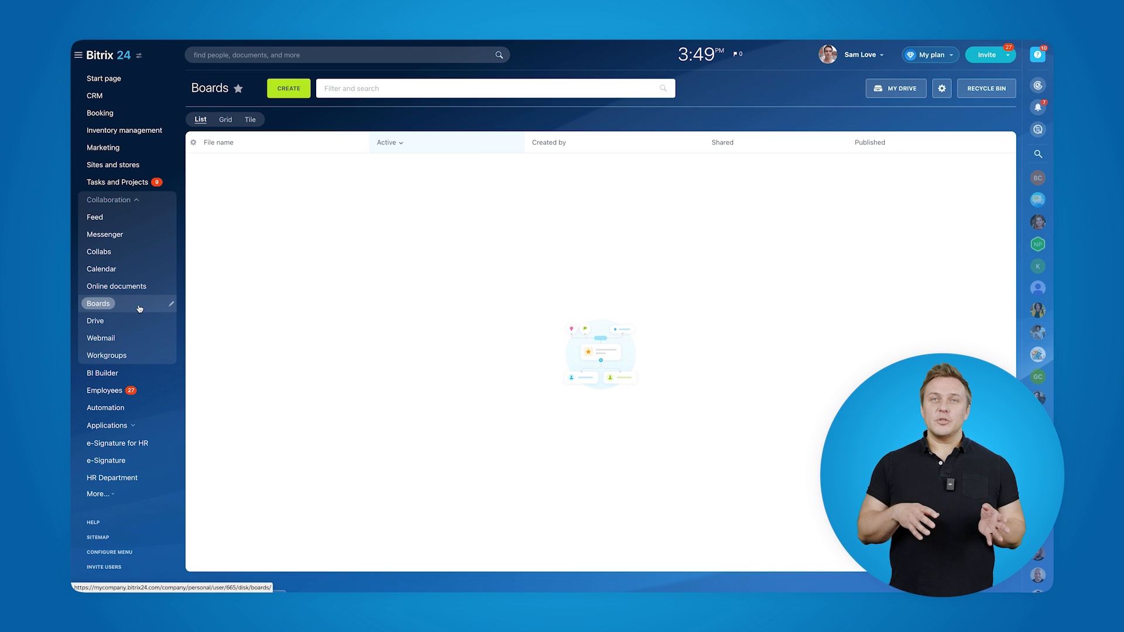
pyautogui.moveTo(288, 88)
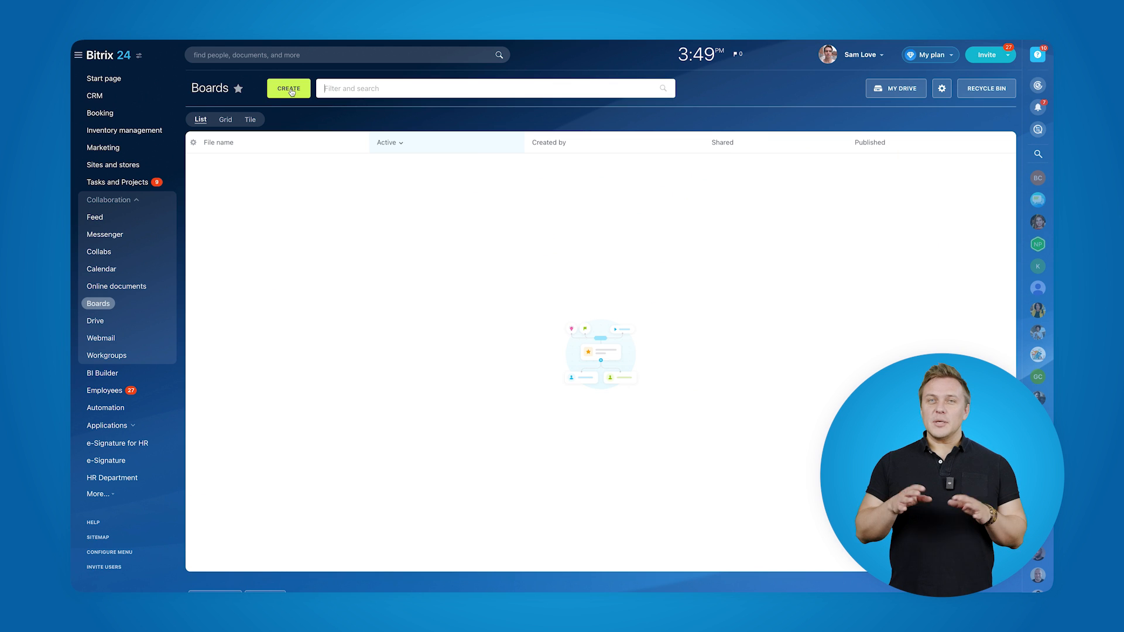
# Step: Create a new board from the SWOT Analysis template after browsing the template categories
pyautogui.click(288, 88)
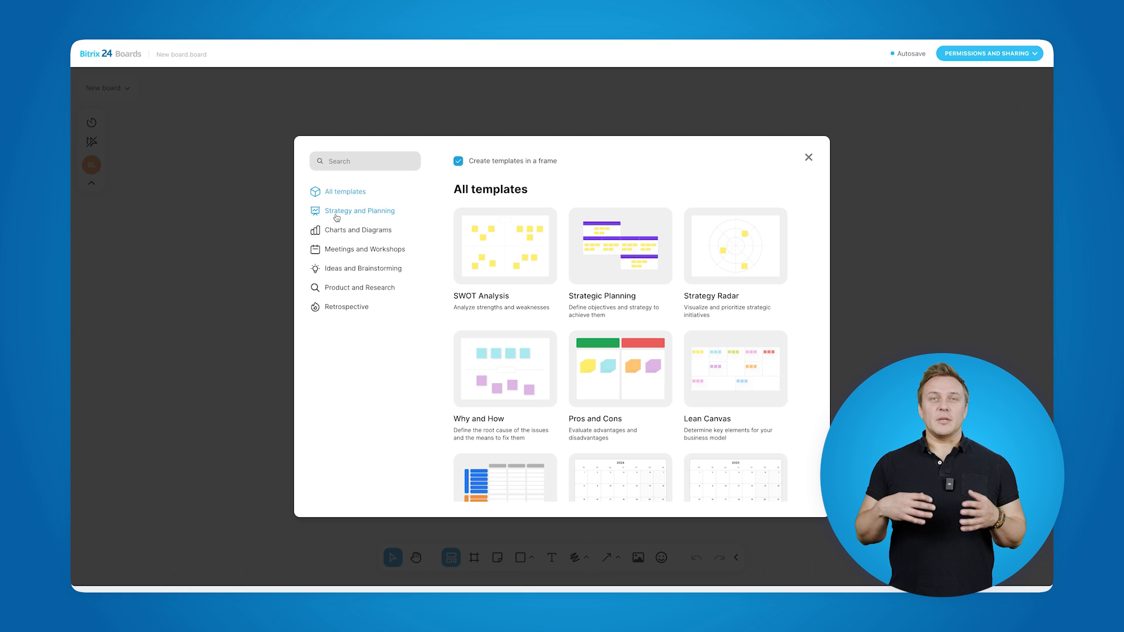
pyautogui.click(359, 229)
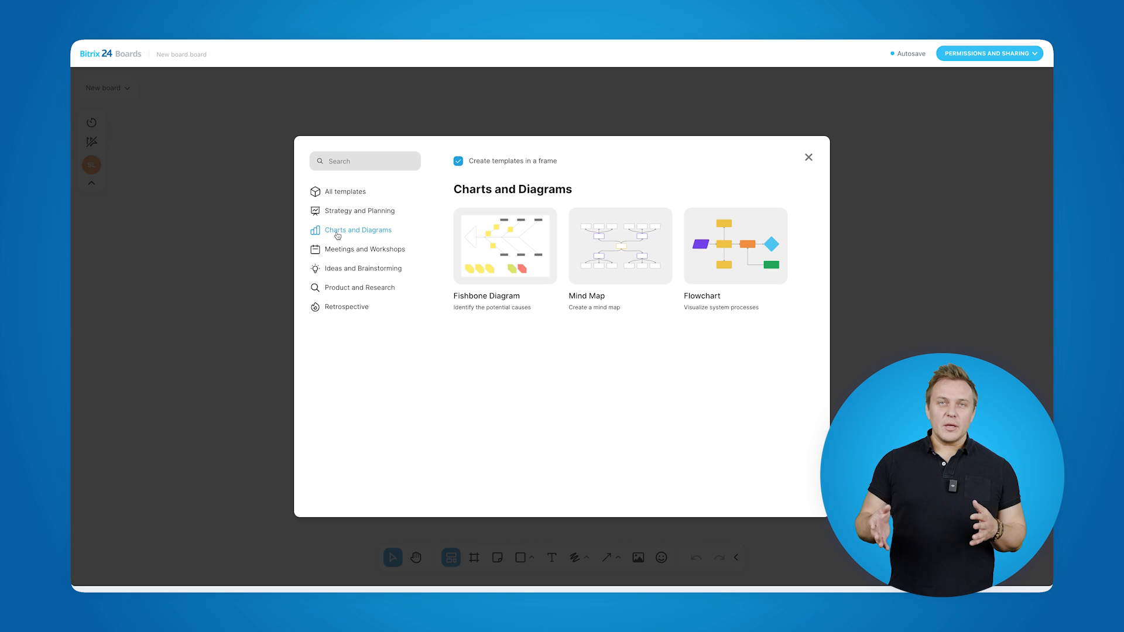
pyautogui.click(365, 248)
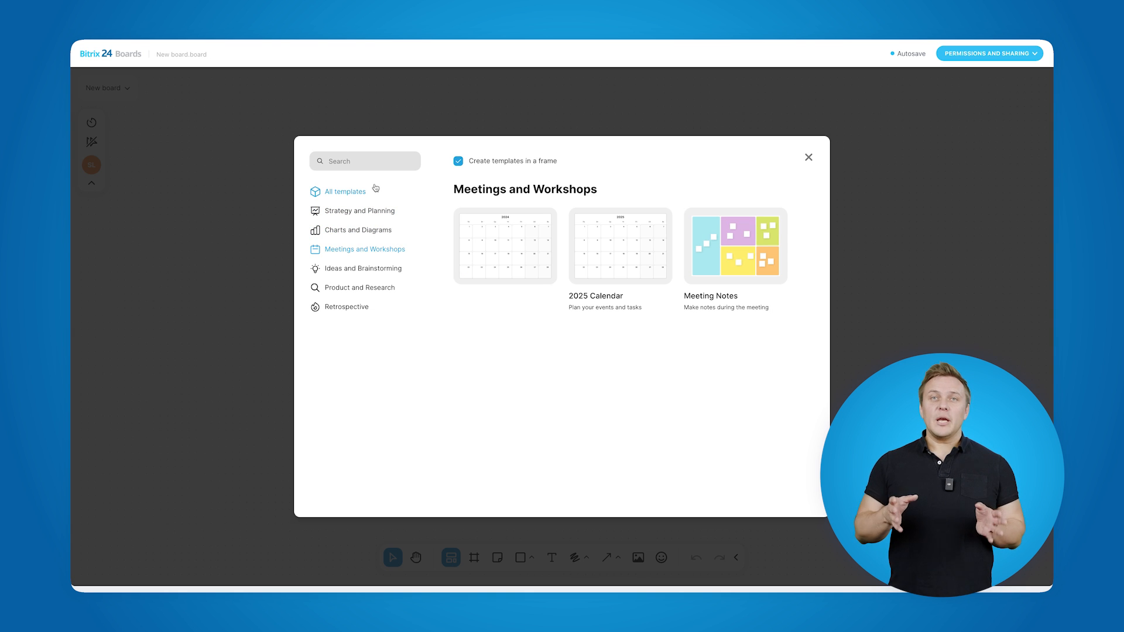
pyautogui.click(345, 192)
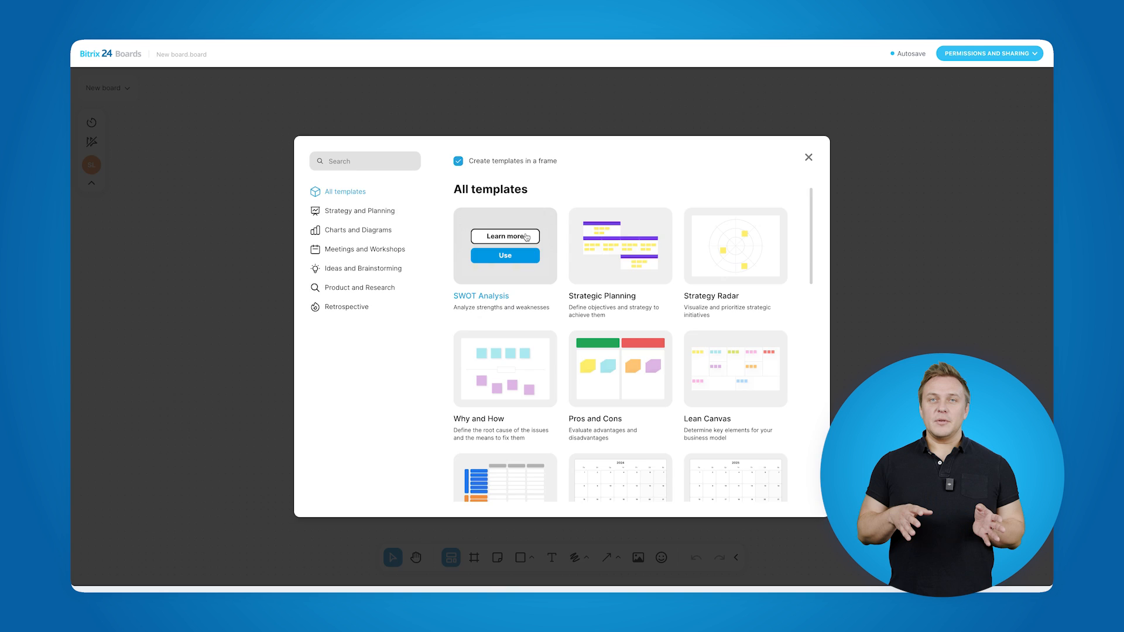
pyautogui.click(809, 156)
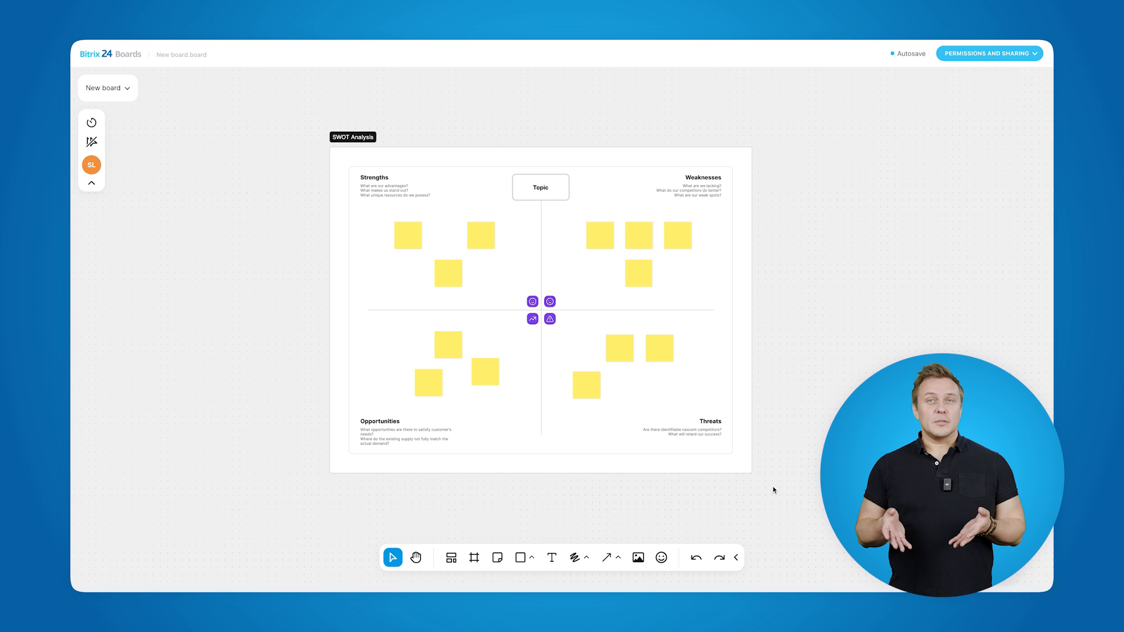
# Step: Drag a sticky note into line with the others and turn the middle Strengths note green
pyautogui.click(663, 277)
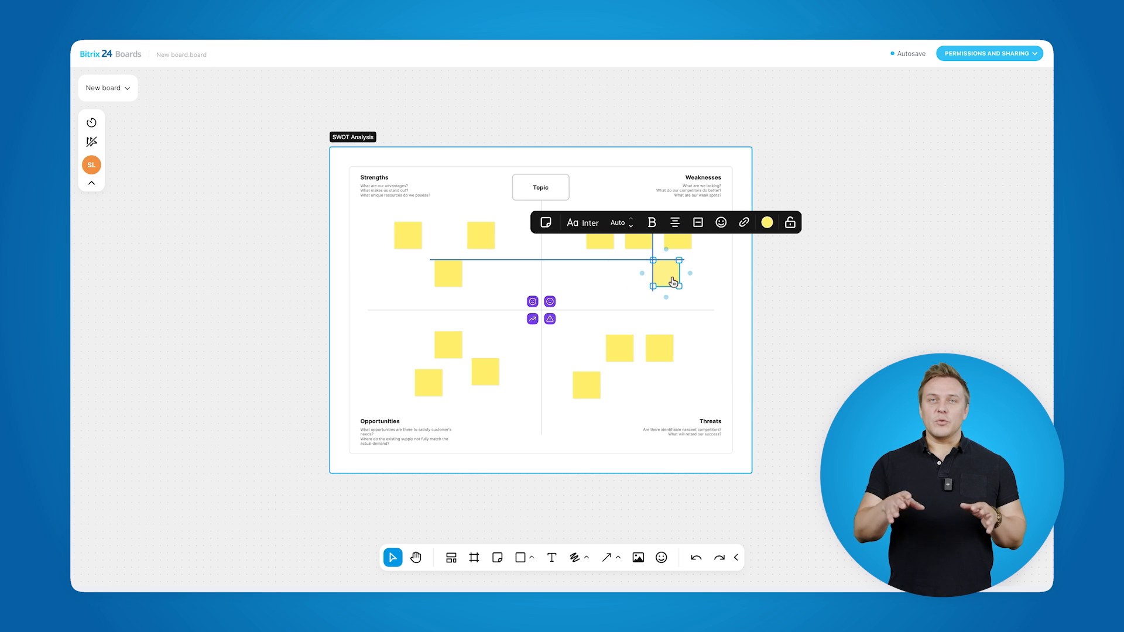
pyautogui.moveTo(665, 275); pyautogui.dragTo(622, 275)
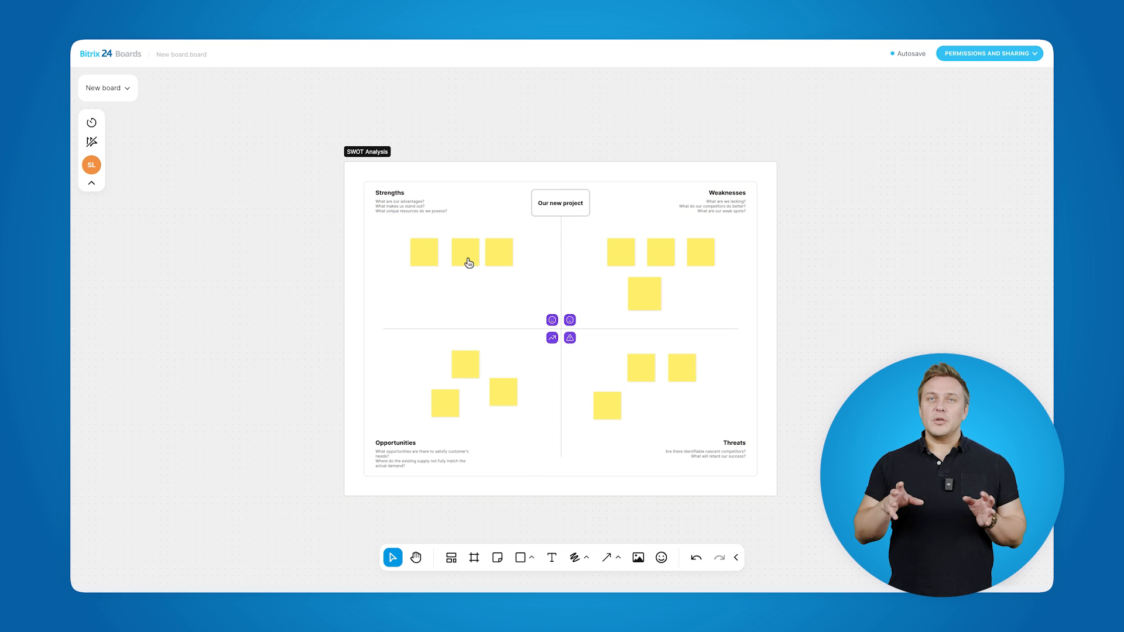
pyautogui.click(464, 252)
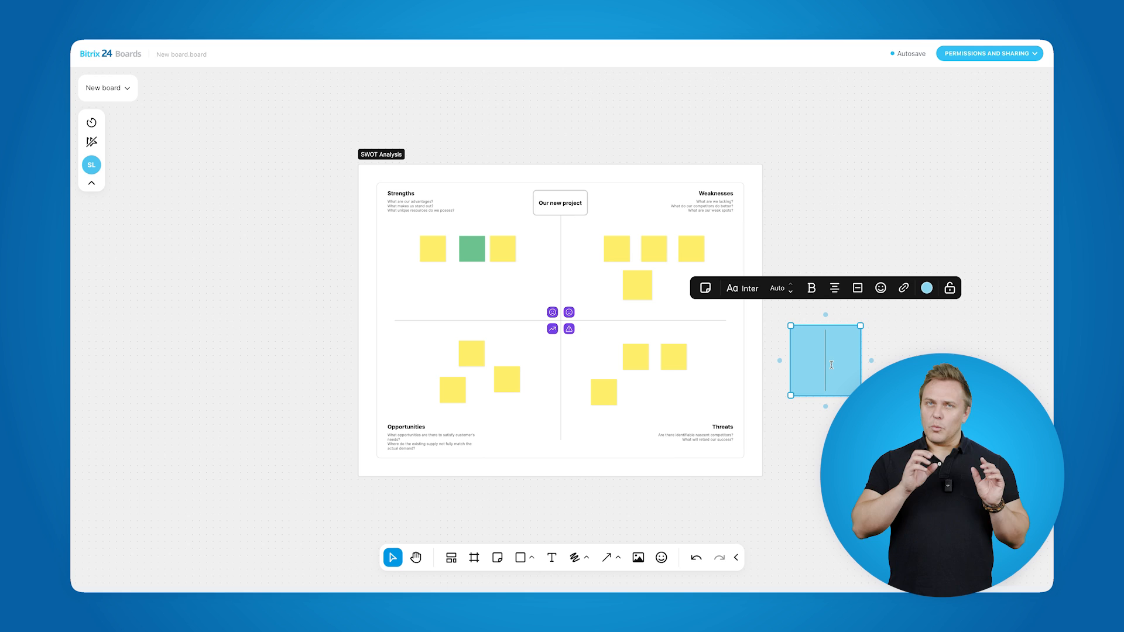
# Step: Label the note 'Important', draw a rectangle above the frame, upload the chart image, open sharing
pyautogui.write('Important')
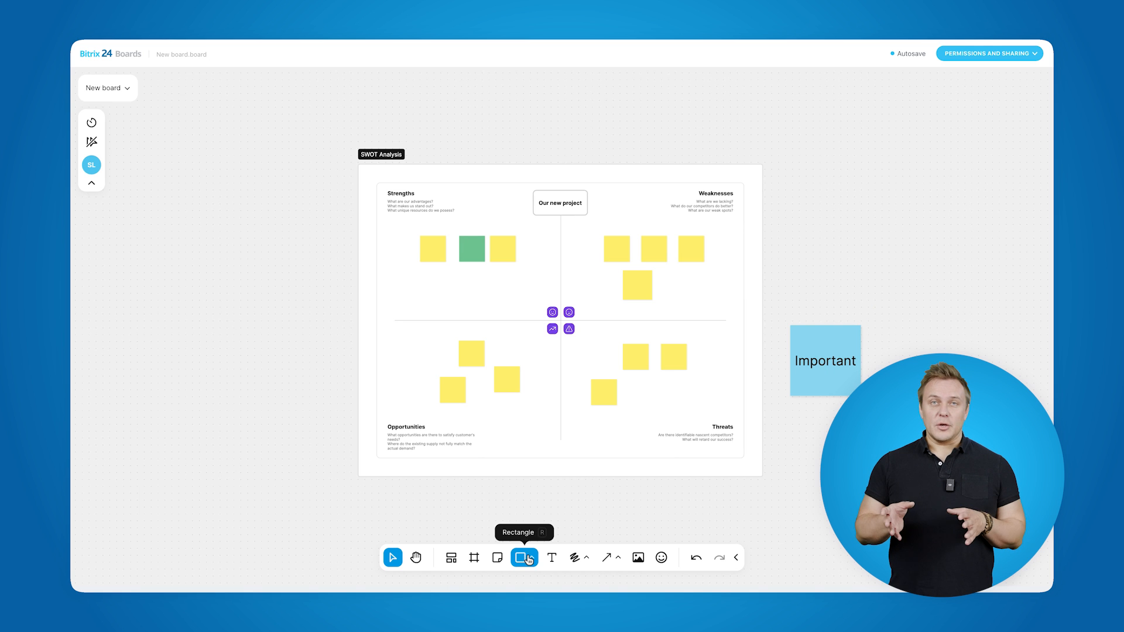
pyautogui.moveTo(426, 91); pyautogui.dragTo(480, 137)
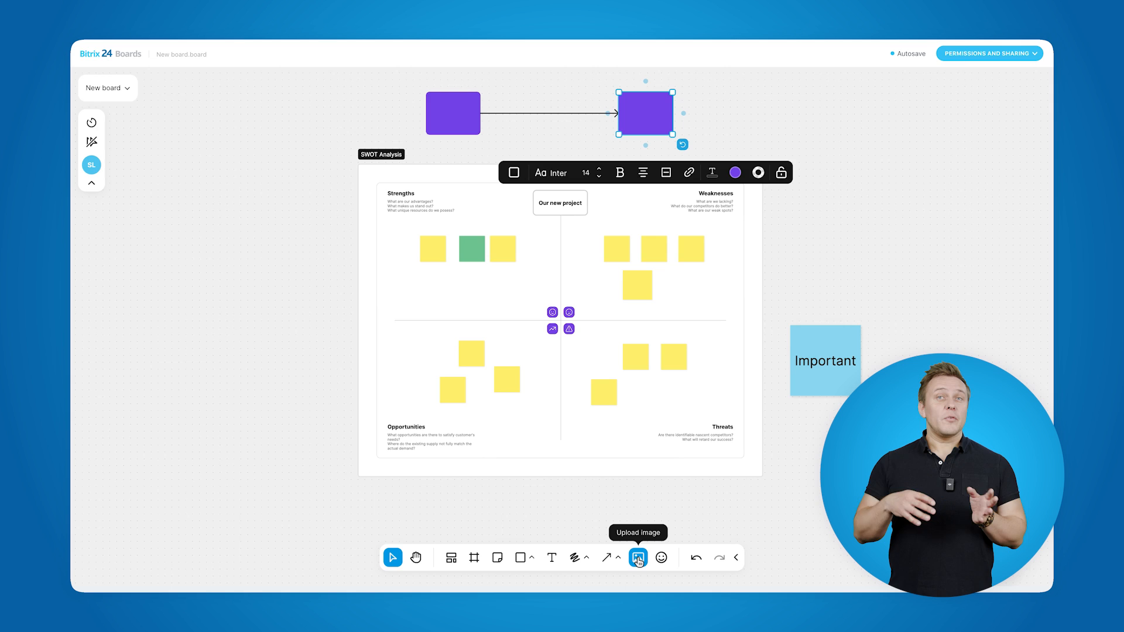
pyautogui.click(638, 557)
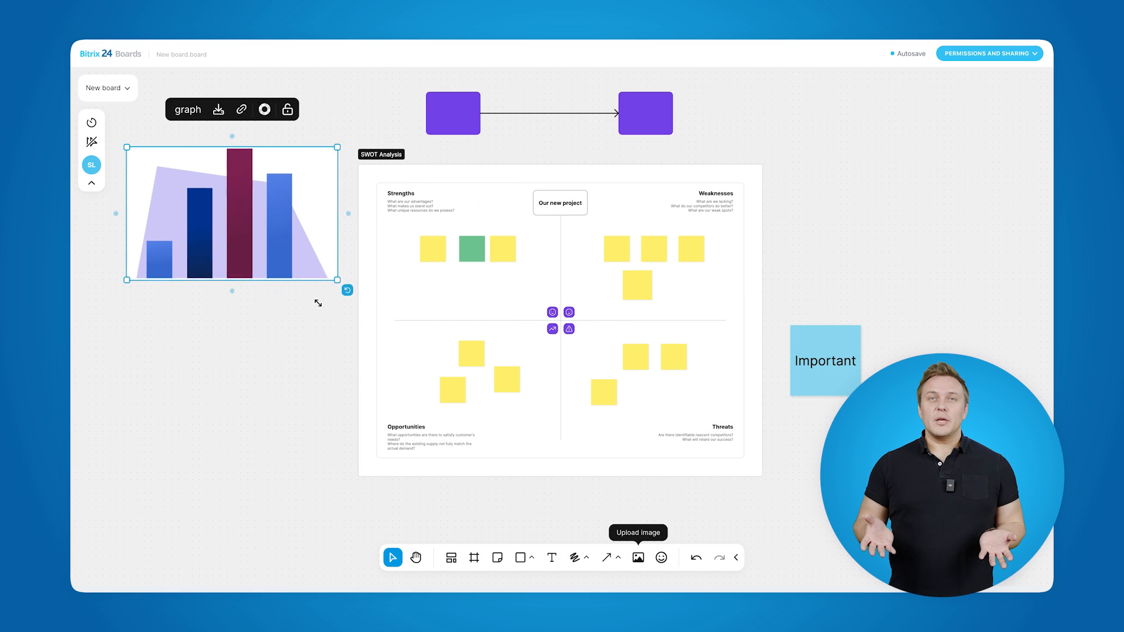
pyautogui.click(989, 53)
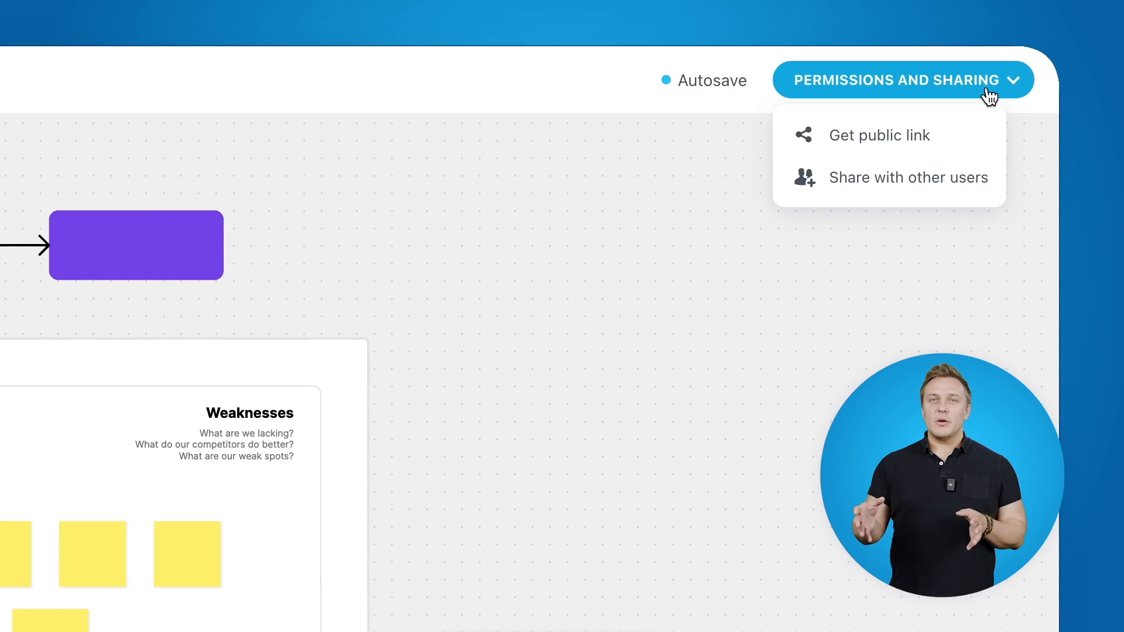
pyautogui.click(908, 177)
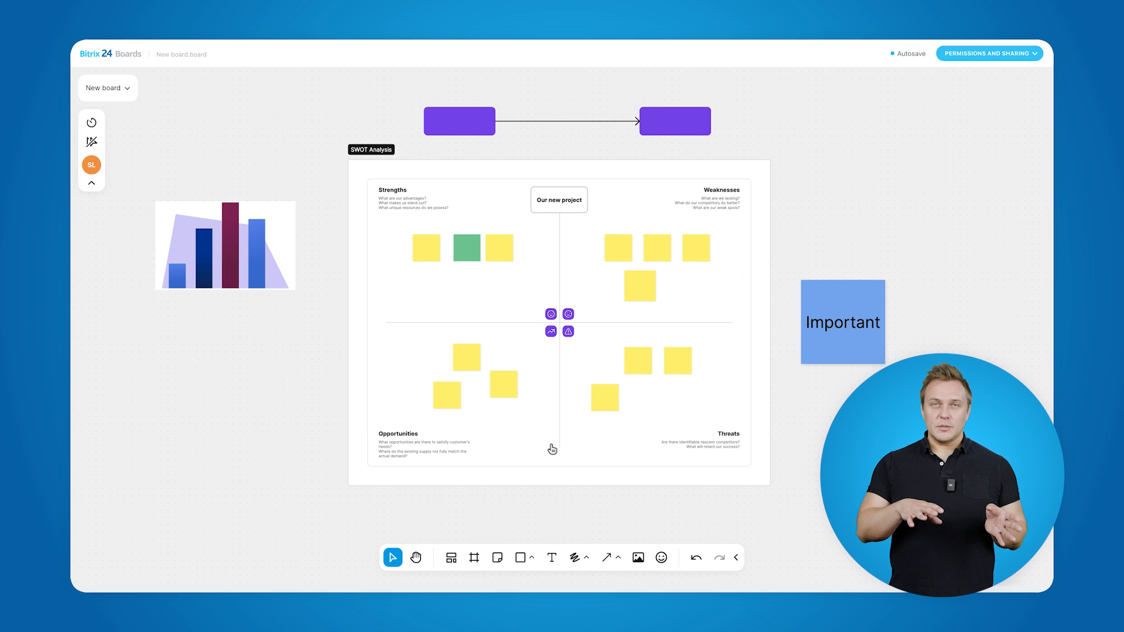
pyautogui.click(990, 53)
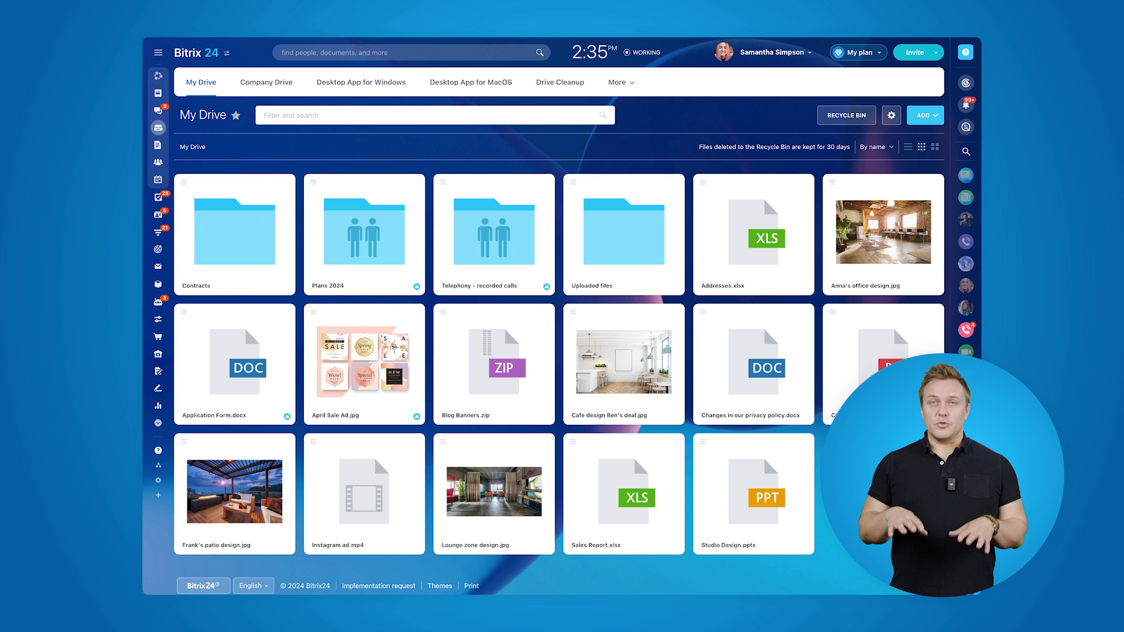
# Step: Open the chats and start a video call with Bitrix24 Sync
pyautogui.click(157, 80)
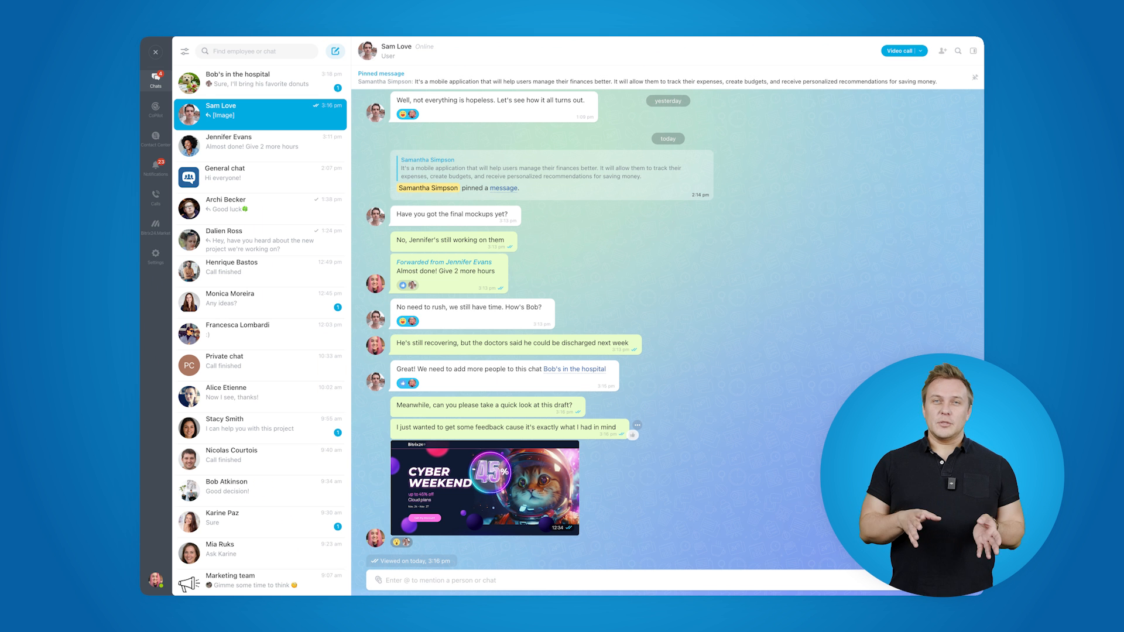
pyautogui.click(900, 50)
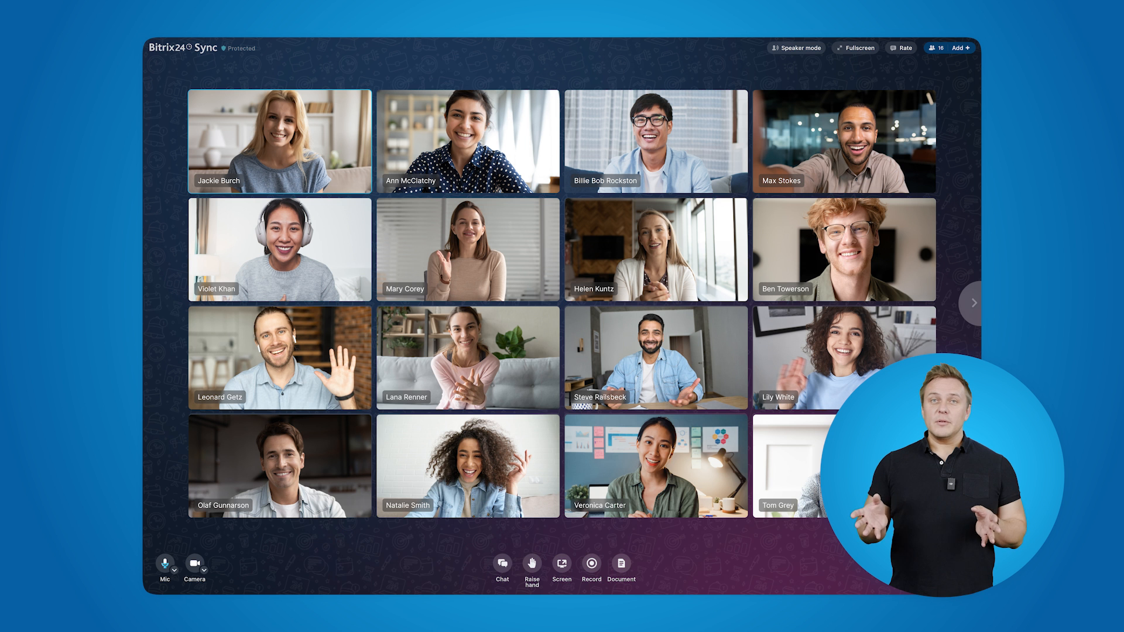